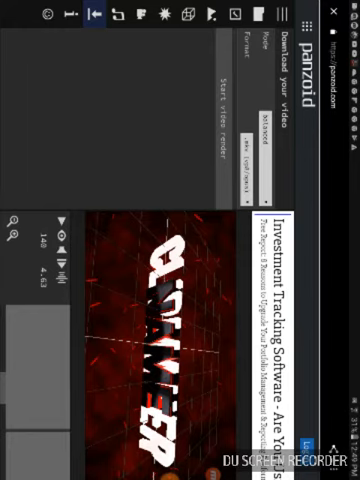
Open the YouTube Activity feed and scroll down to entries from several days ago.
{"action": "left_click", "coordinate": [232, 119]}
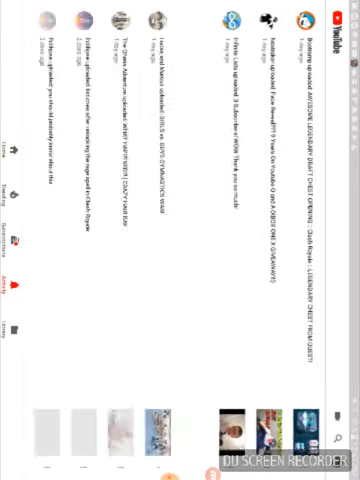
{"action": "scroll", "scroll_direction": "down", "scroll_amount": 3}
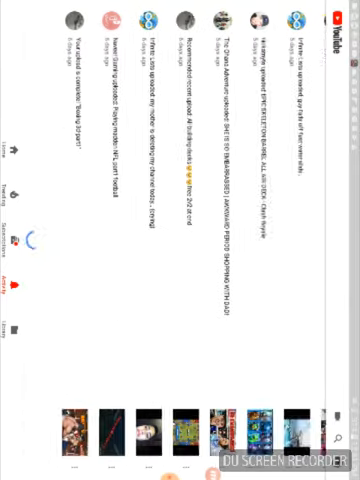